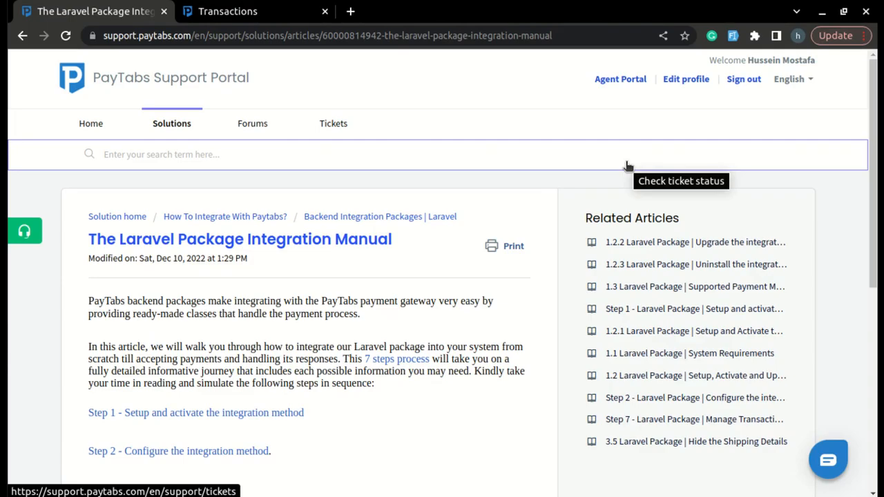
- Scroll the integration manual to reach the Step 4 - Accepting the payment article
scroll(down, 3)
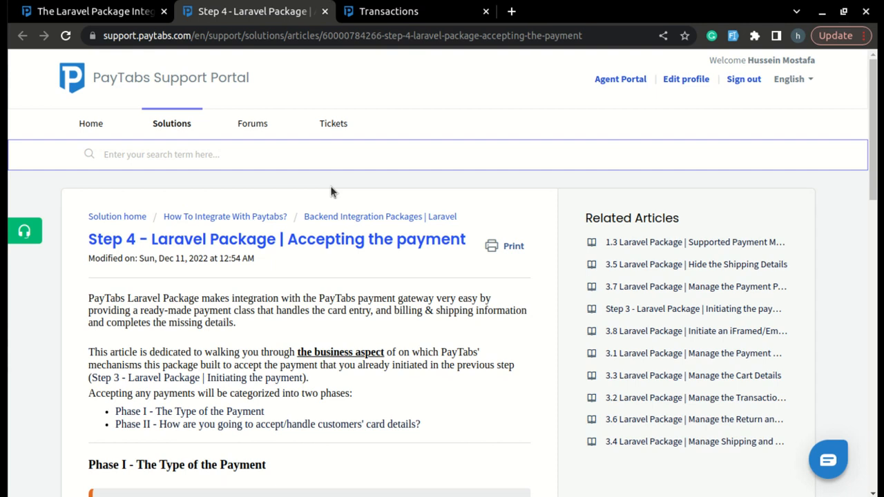
mouse_move(331, 226)
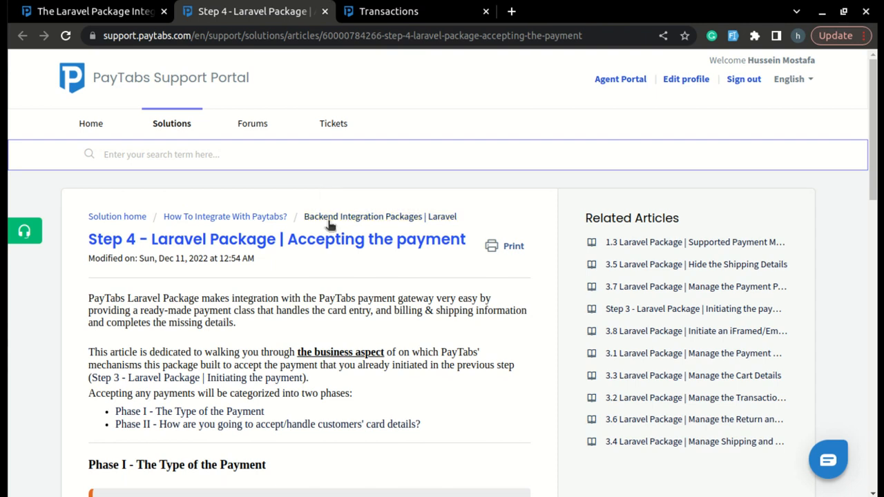
- Scroll through the Step 4 article to Phase I and its sendTransaction('sale') example
scroll(down, 3)
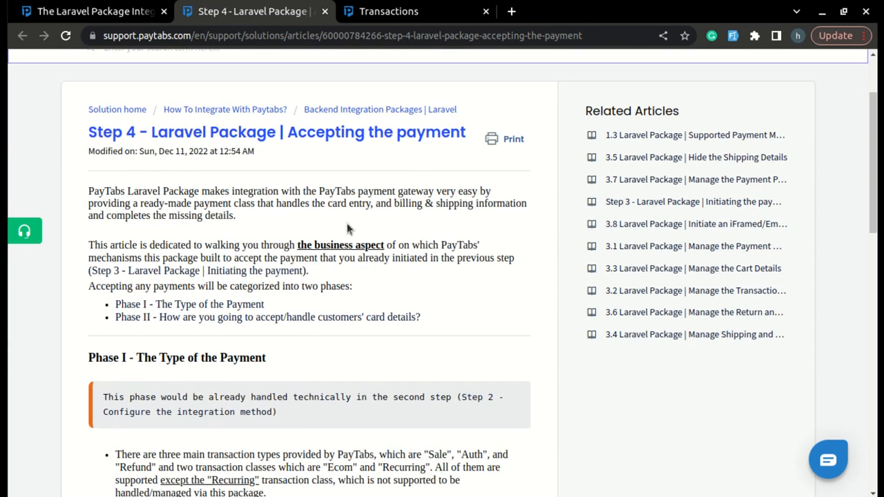
scroll(down, 3)
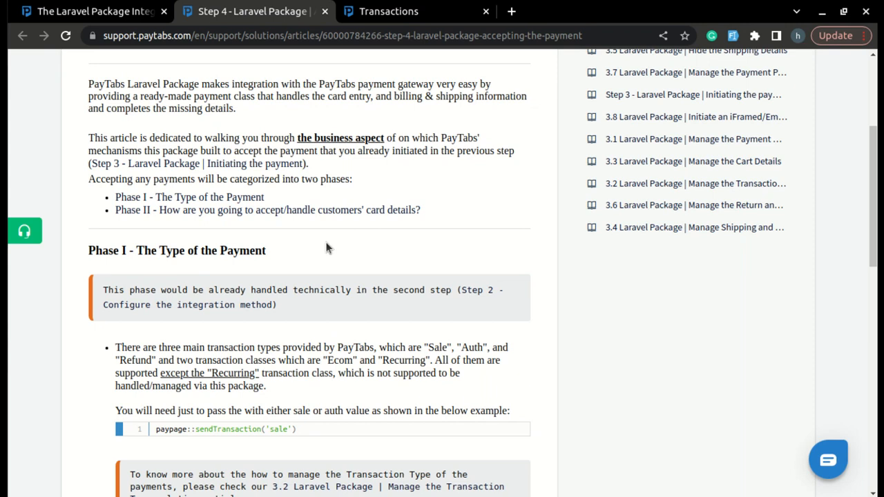
scroll(down, 3)
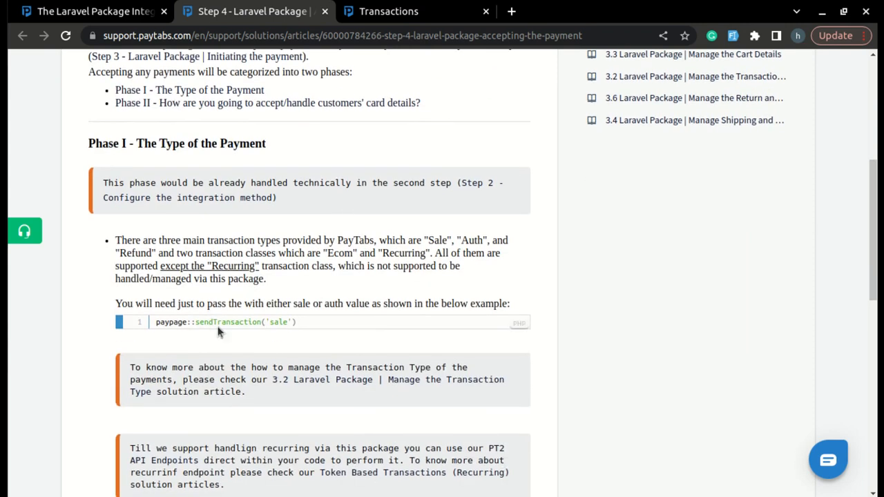
mouse_move(267, 333)
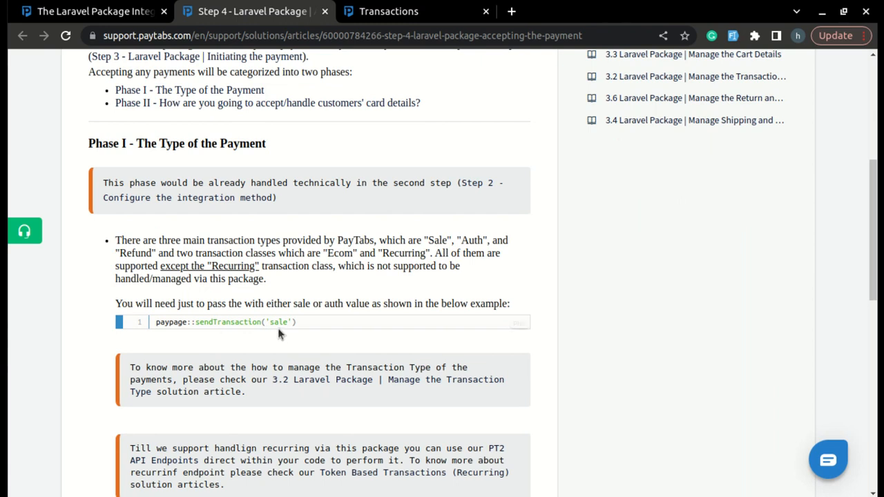
mouse_move(297, 321)
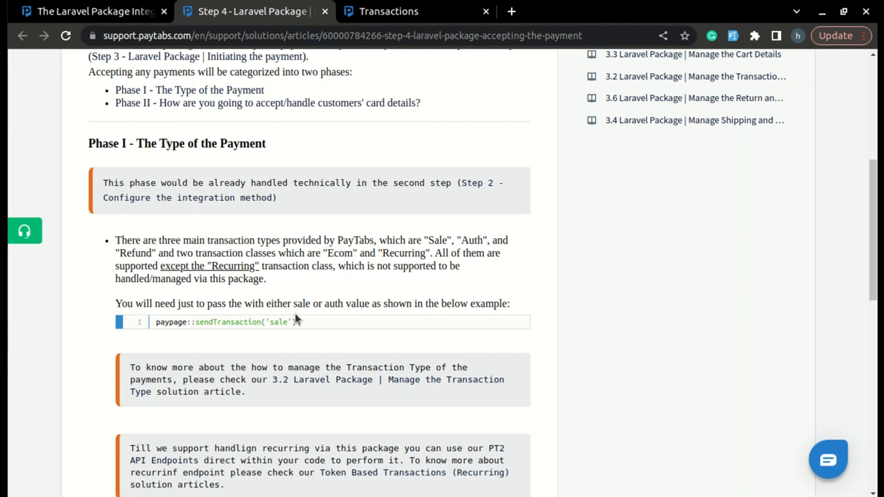
mouse_move(294, 303)
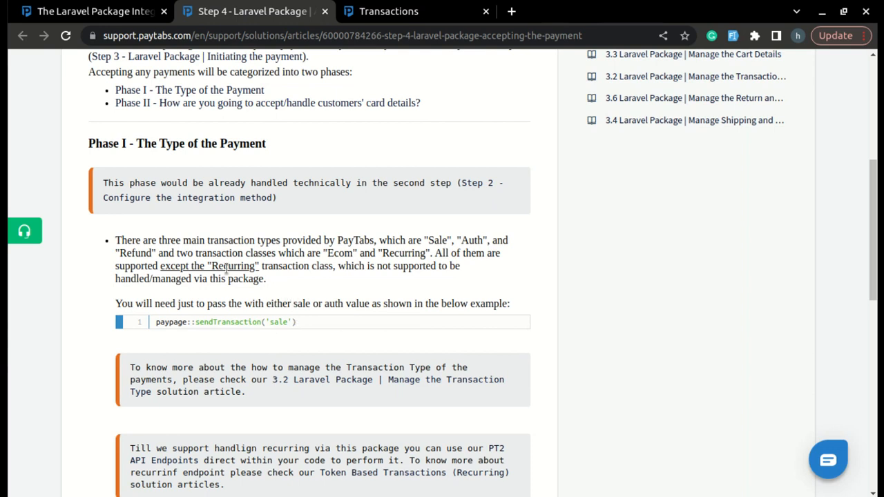
mouse_move(331, 266)
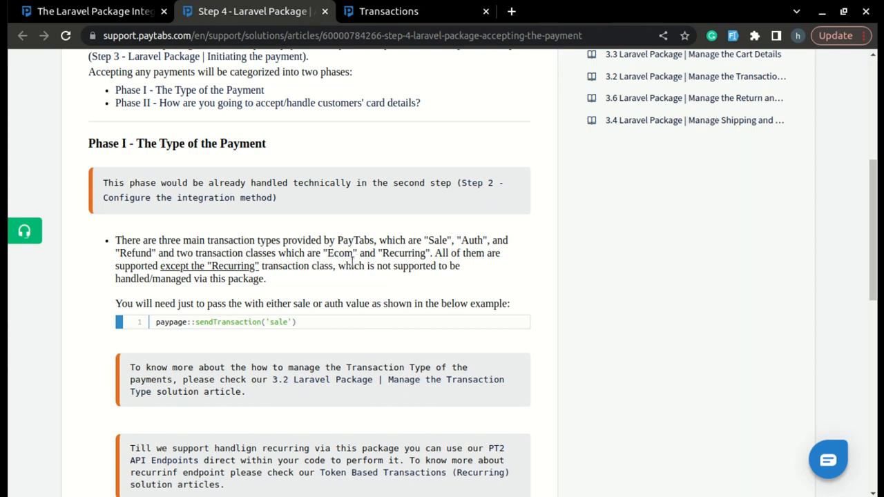
- Read Phase II of the Step 4 article, then return to the integration manual tab
scroll(down, 3)
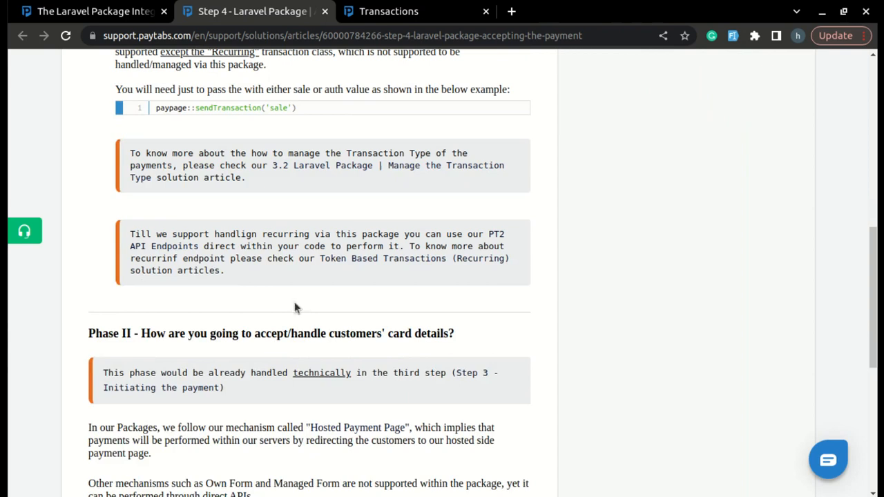
mouse_move(398, 263)
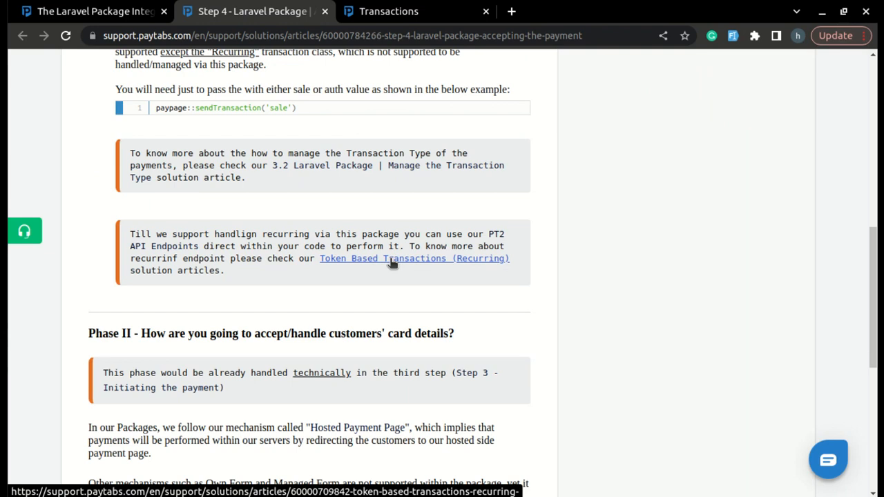
scroll(down, 3)
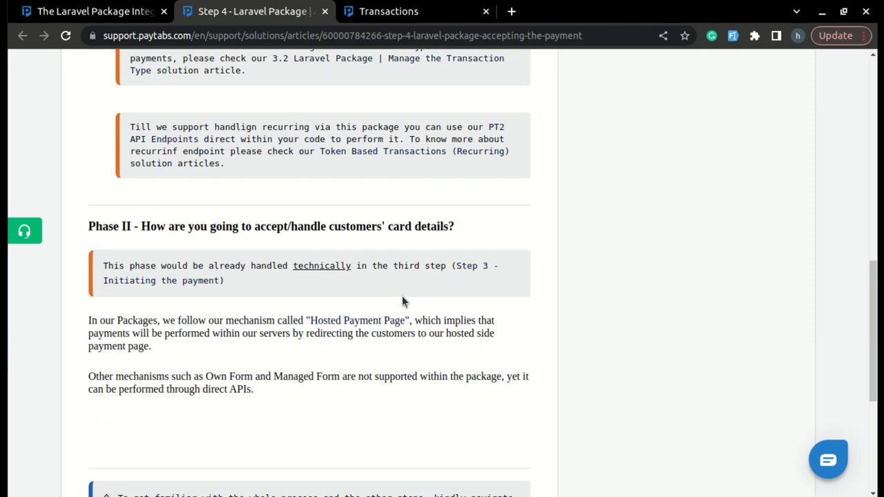
mouse_move(396, 294)
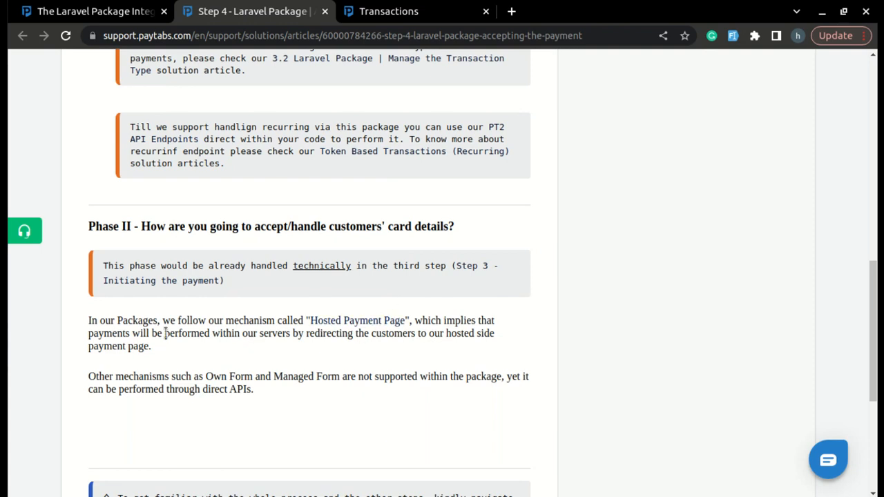
mouse_move(340, 329)
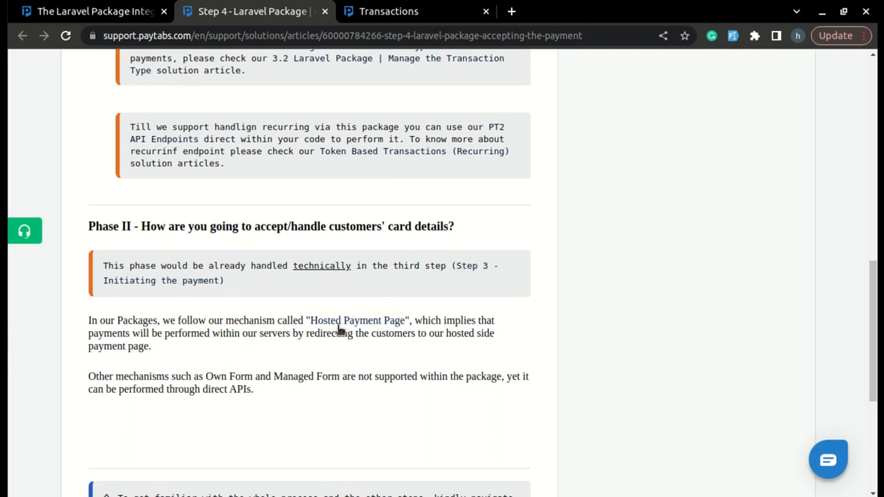
mouse_move(101, 351)
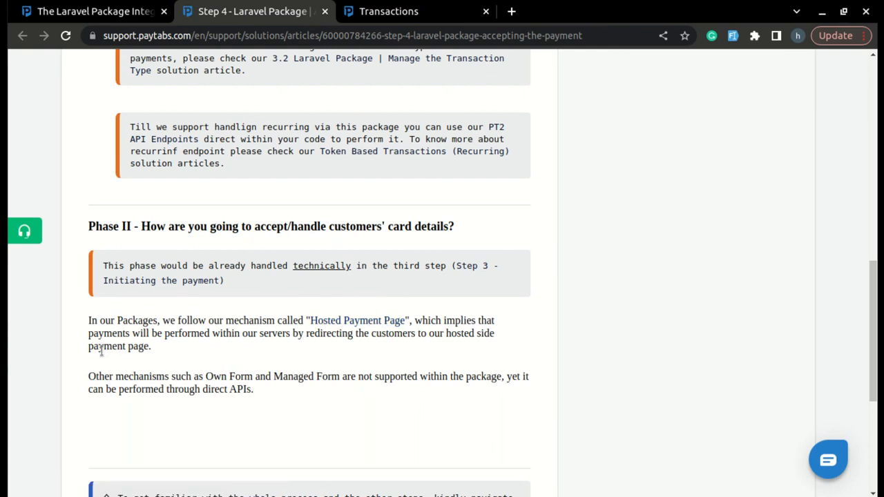
mouse_move(248, 347)
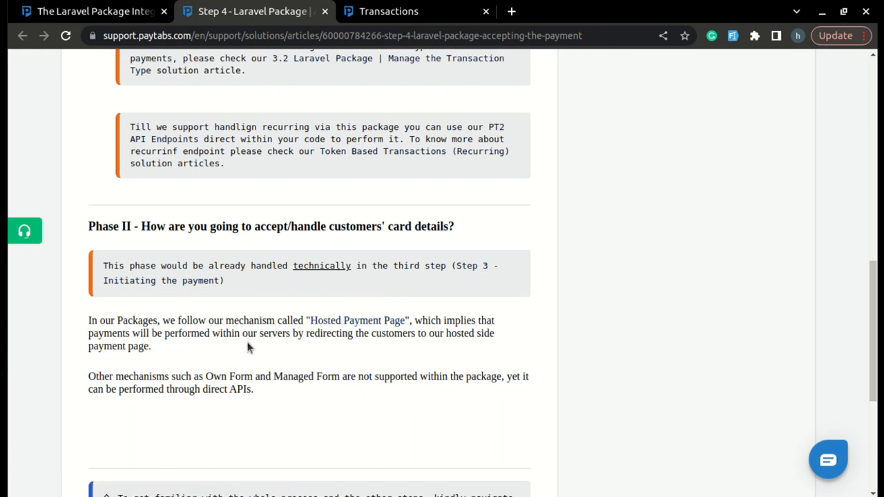
mouse_move(425, 352)
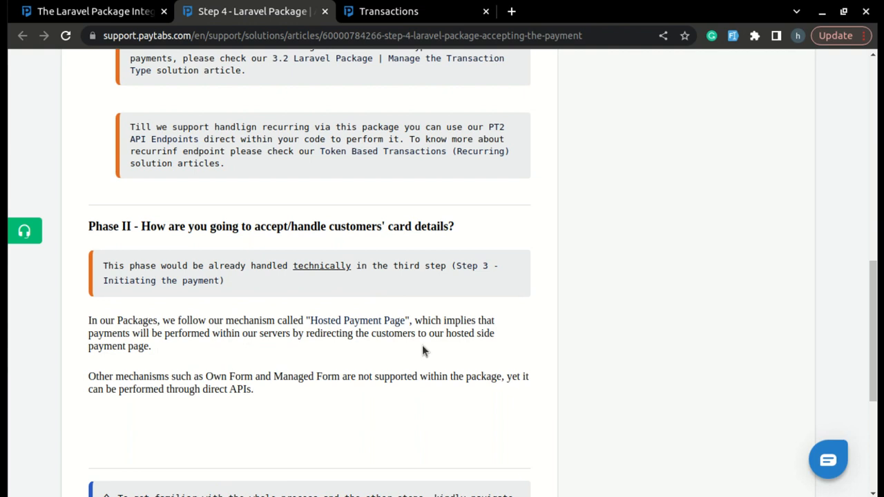
mouse_move(119, 351)
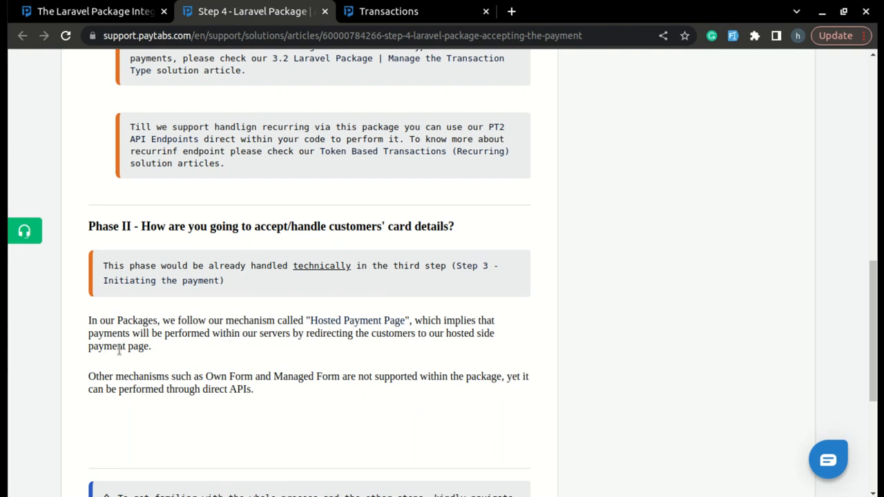
mouse_move(240, 387)
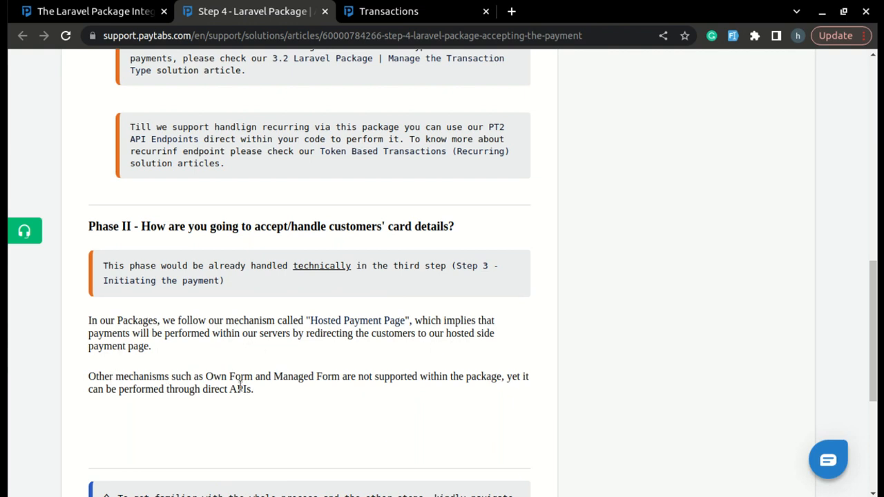
mouse_move(401, 394)
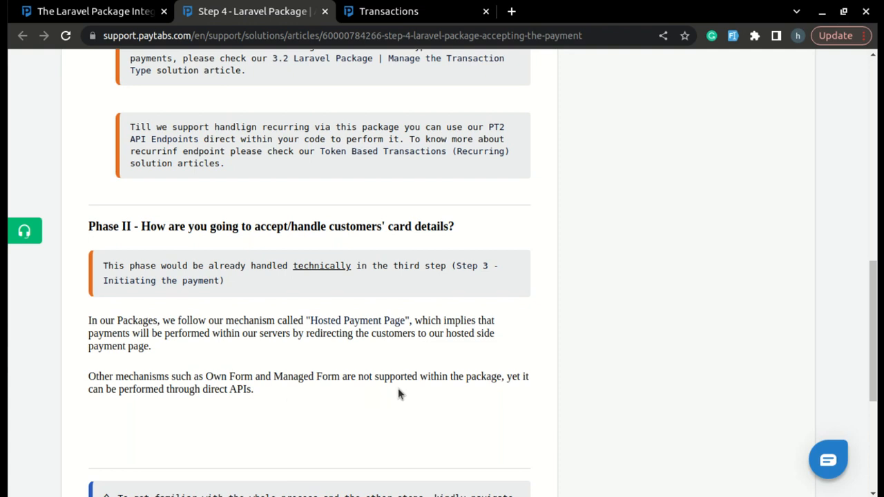
mouse_move(420, 394)
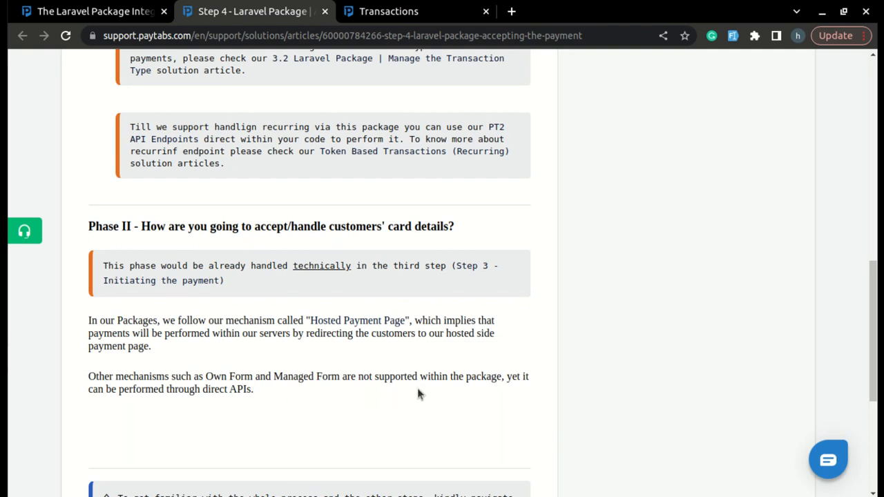
mouse_move(204, 407)
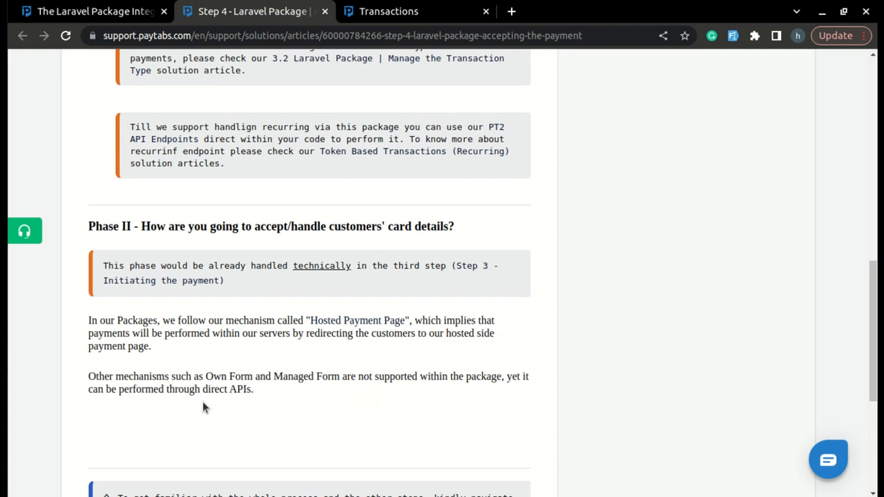
mouse_move(483, 310)
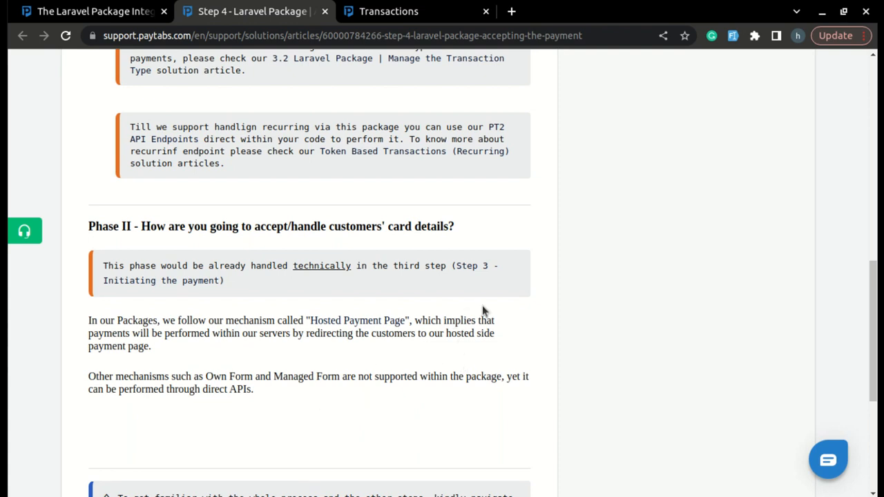
mouse_move(469, 355)
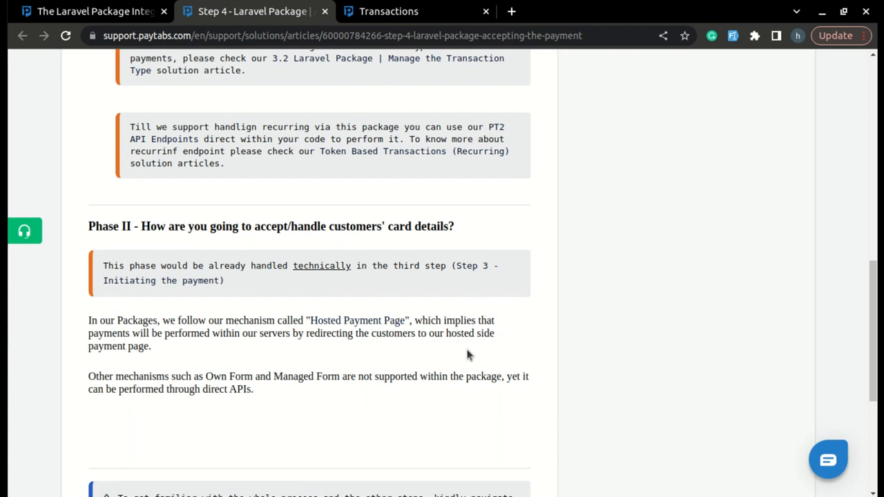
click(90, 12)
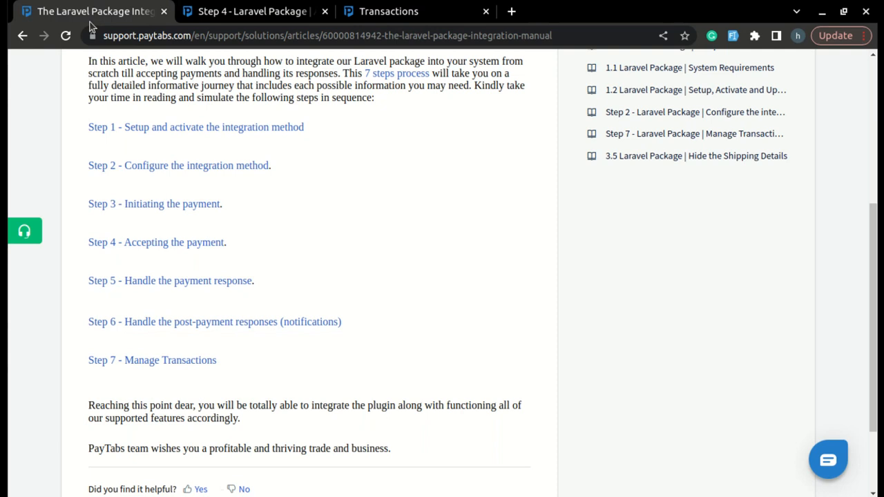